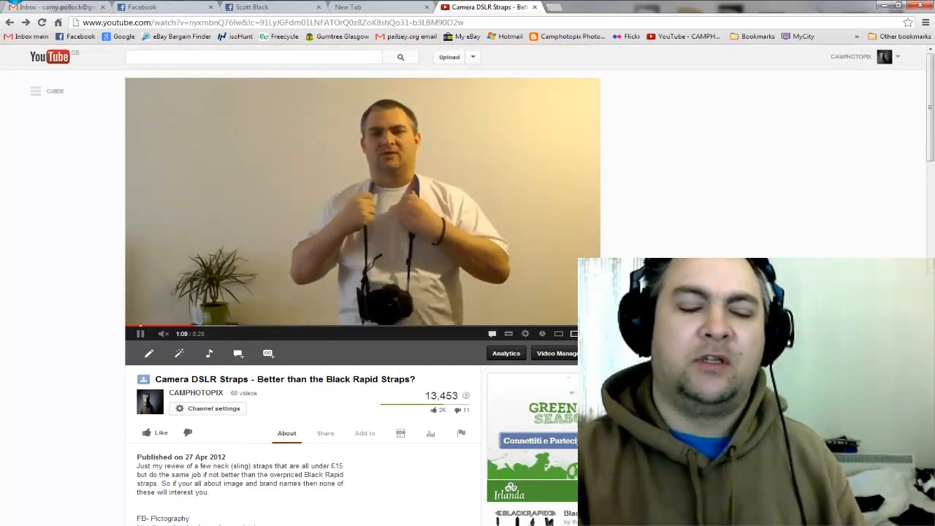
scroll(down, 3)
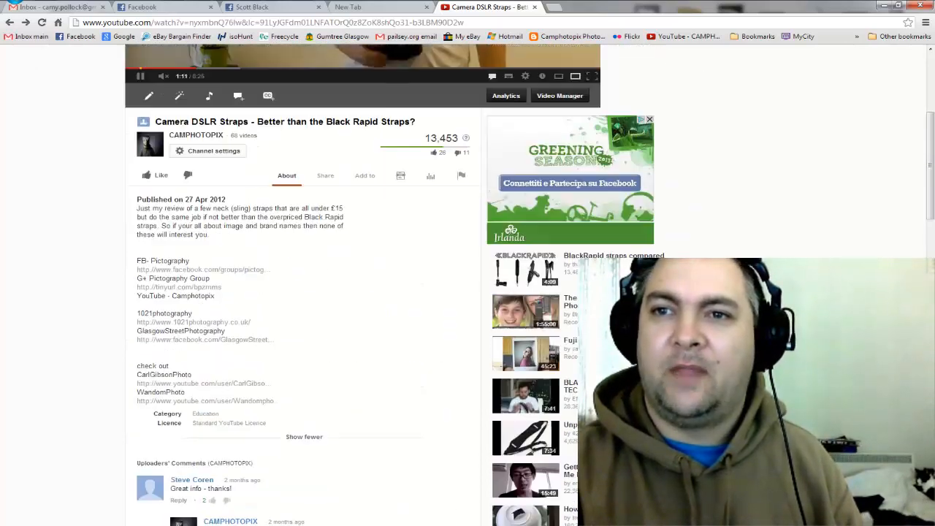
scroll(down, 3)
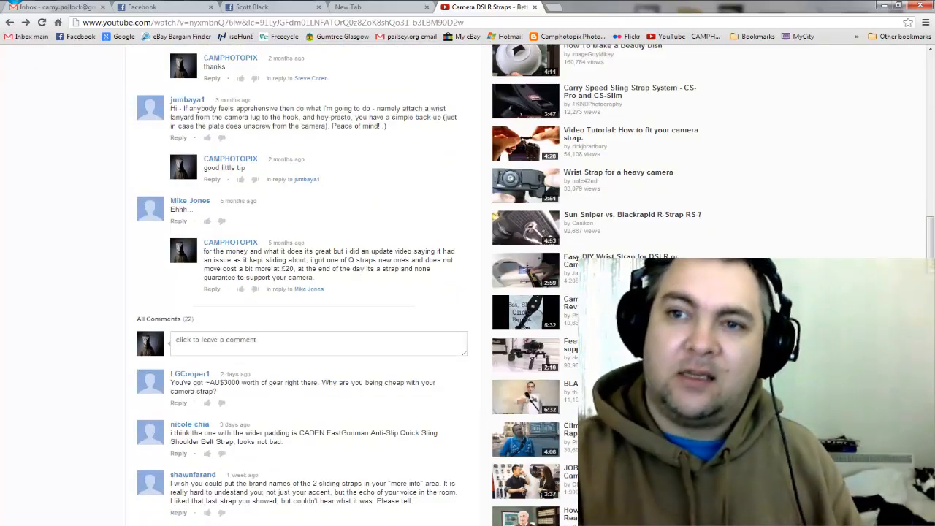
scroll(down, 3)
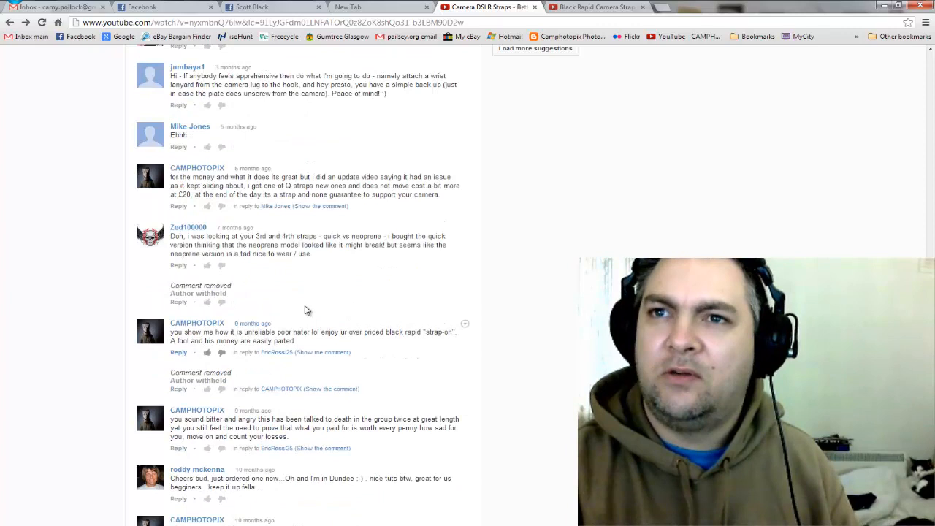
scroll(up, 3)
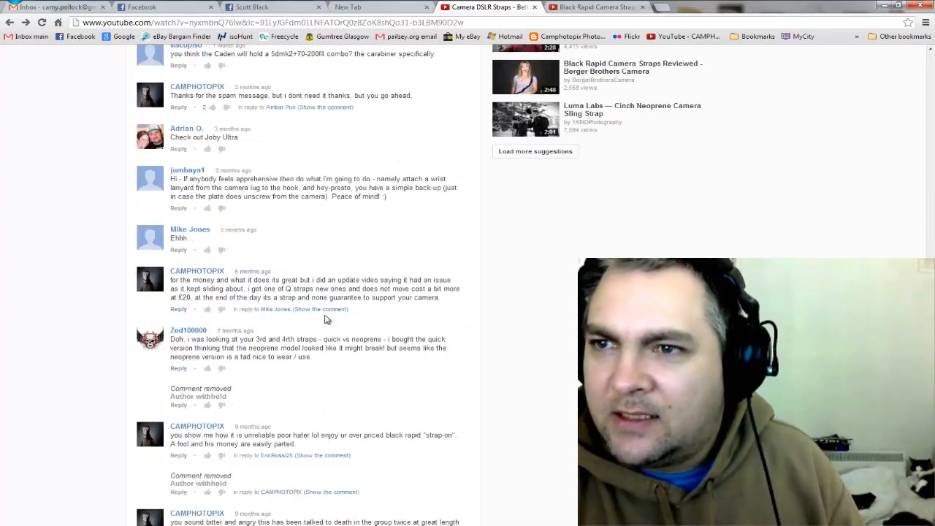
mouse_move(296, 278)
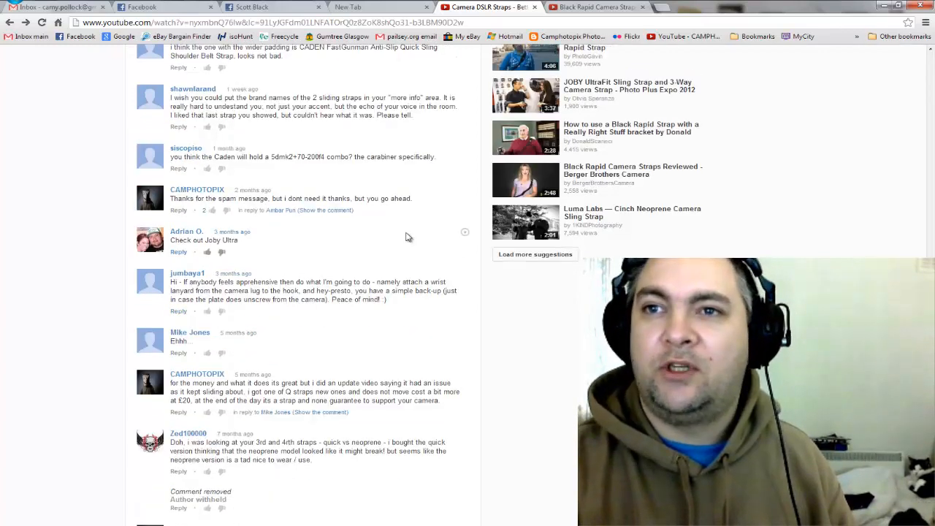
scroll(down, 3)
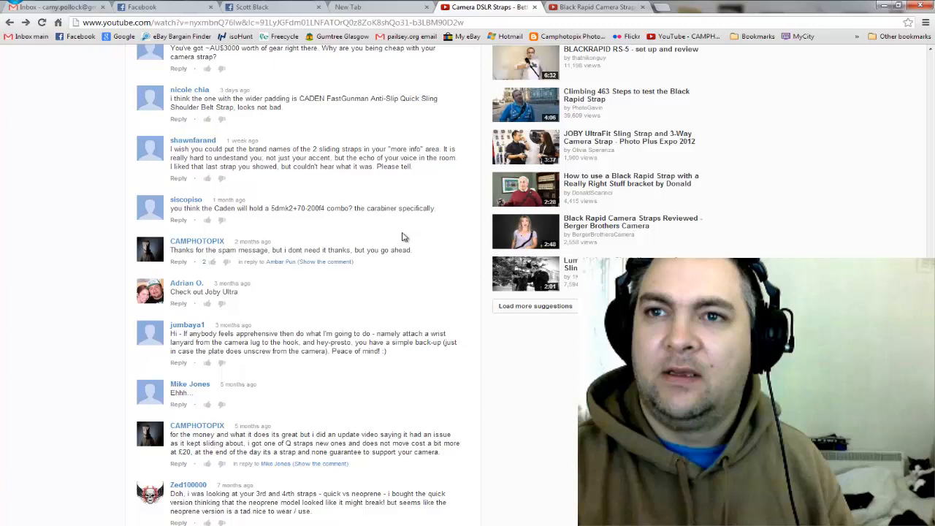